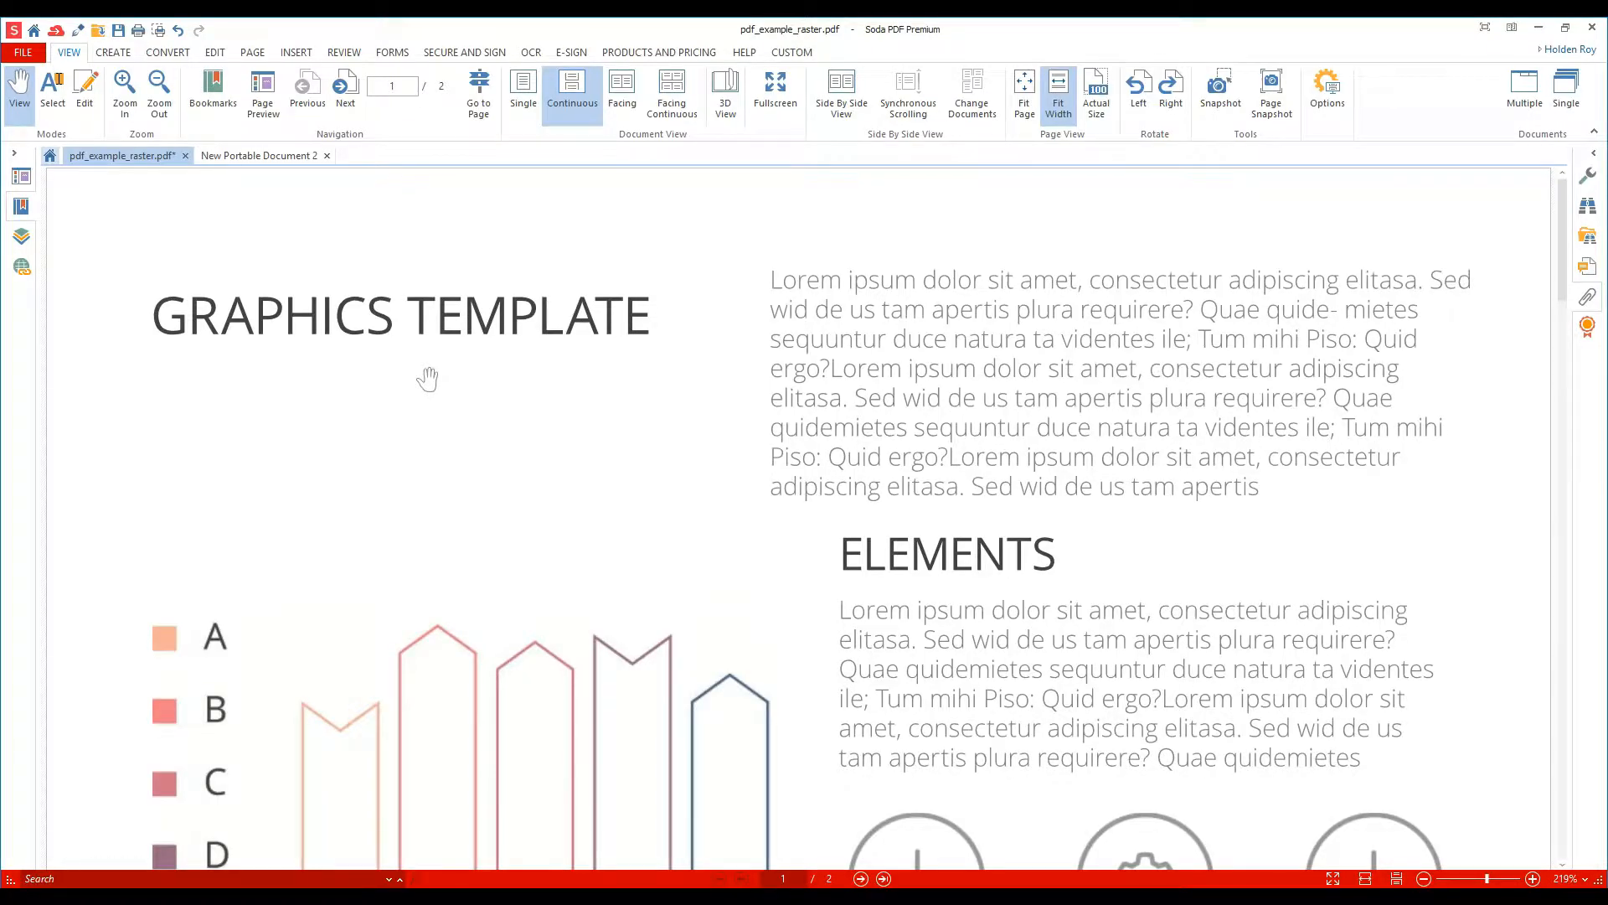
{"action": "mouse_move", "coordinate": [819, 513]}
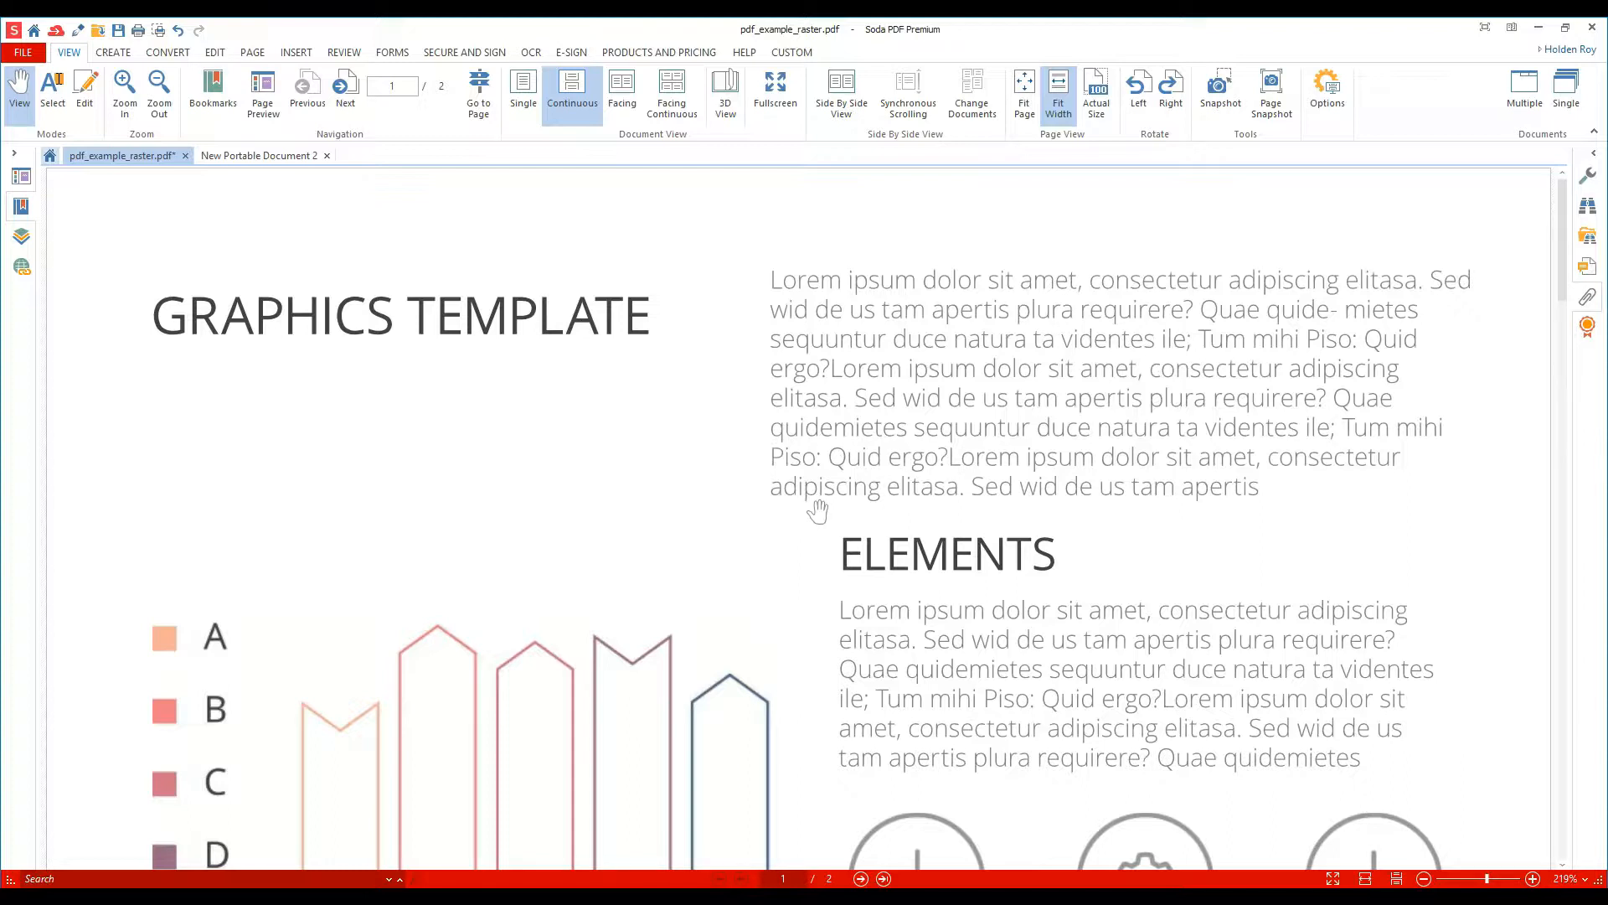
{"action": "mouse_move", "coordinate": [1533, 361]}
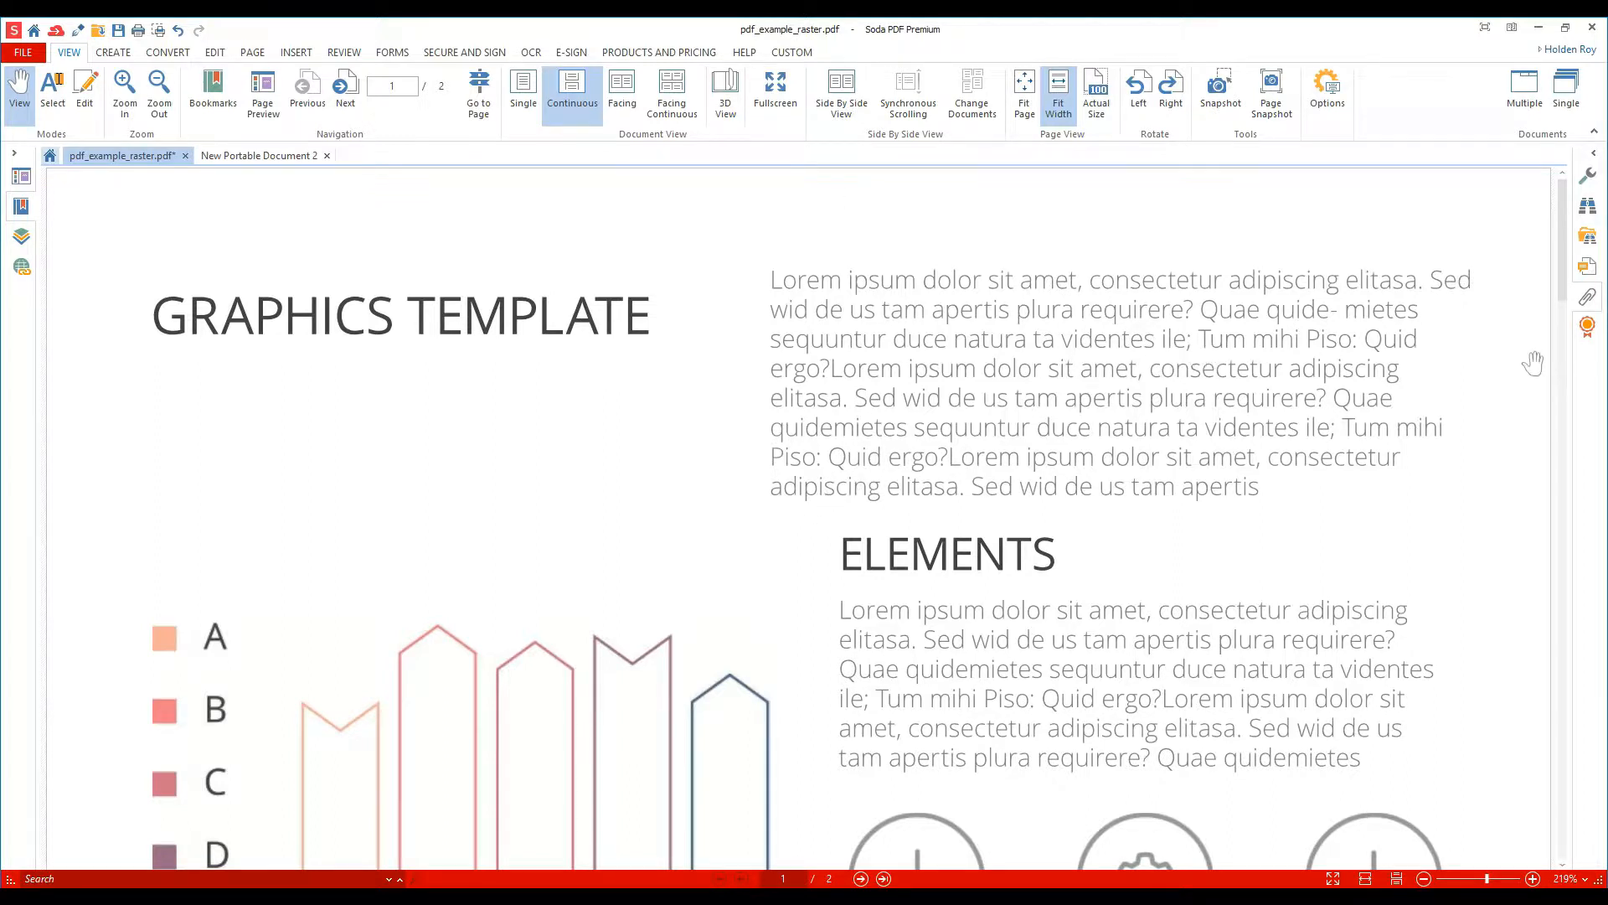
{"action": "mouse_move", "coordinate": [819, 599]}
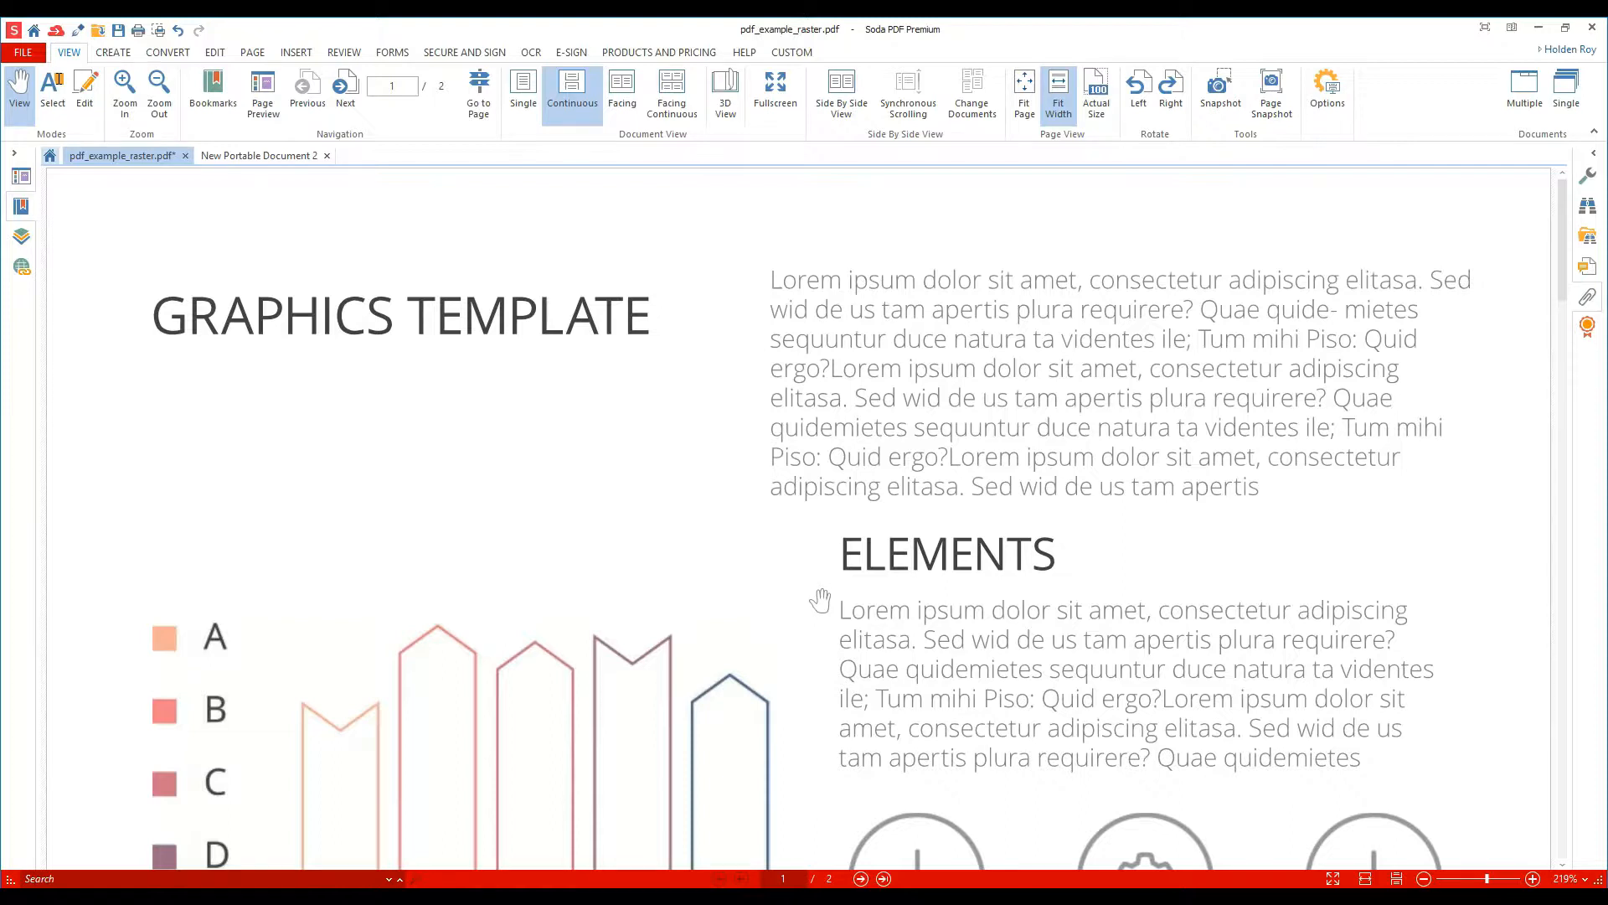
{"action": "mouse_move", "coordinate": [1070, 355]}
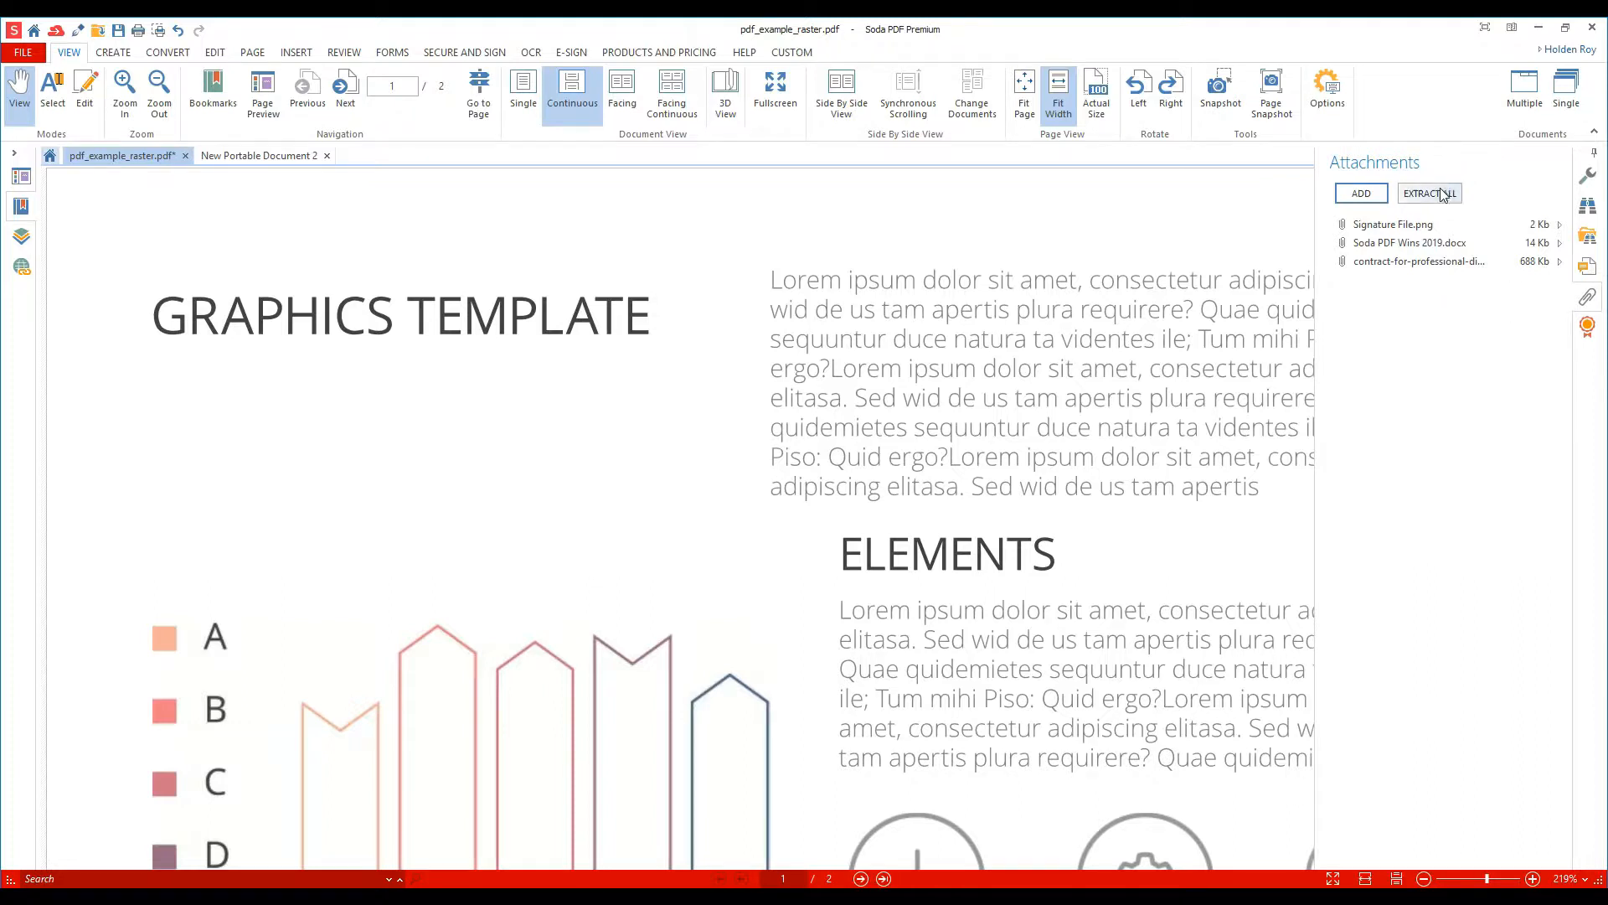
- Extract every attachment from the PDF into the Cool Pics folder
{"action": "left_click", "coordinate": [1429, 193]}
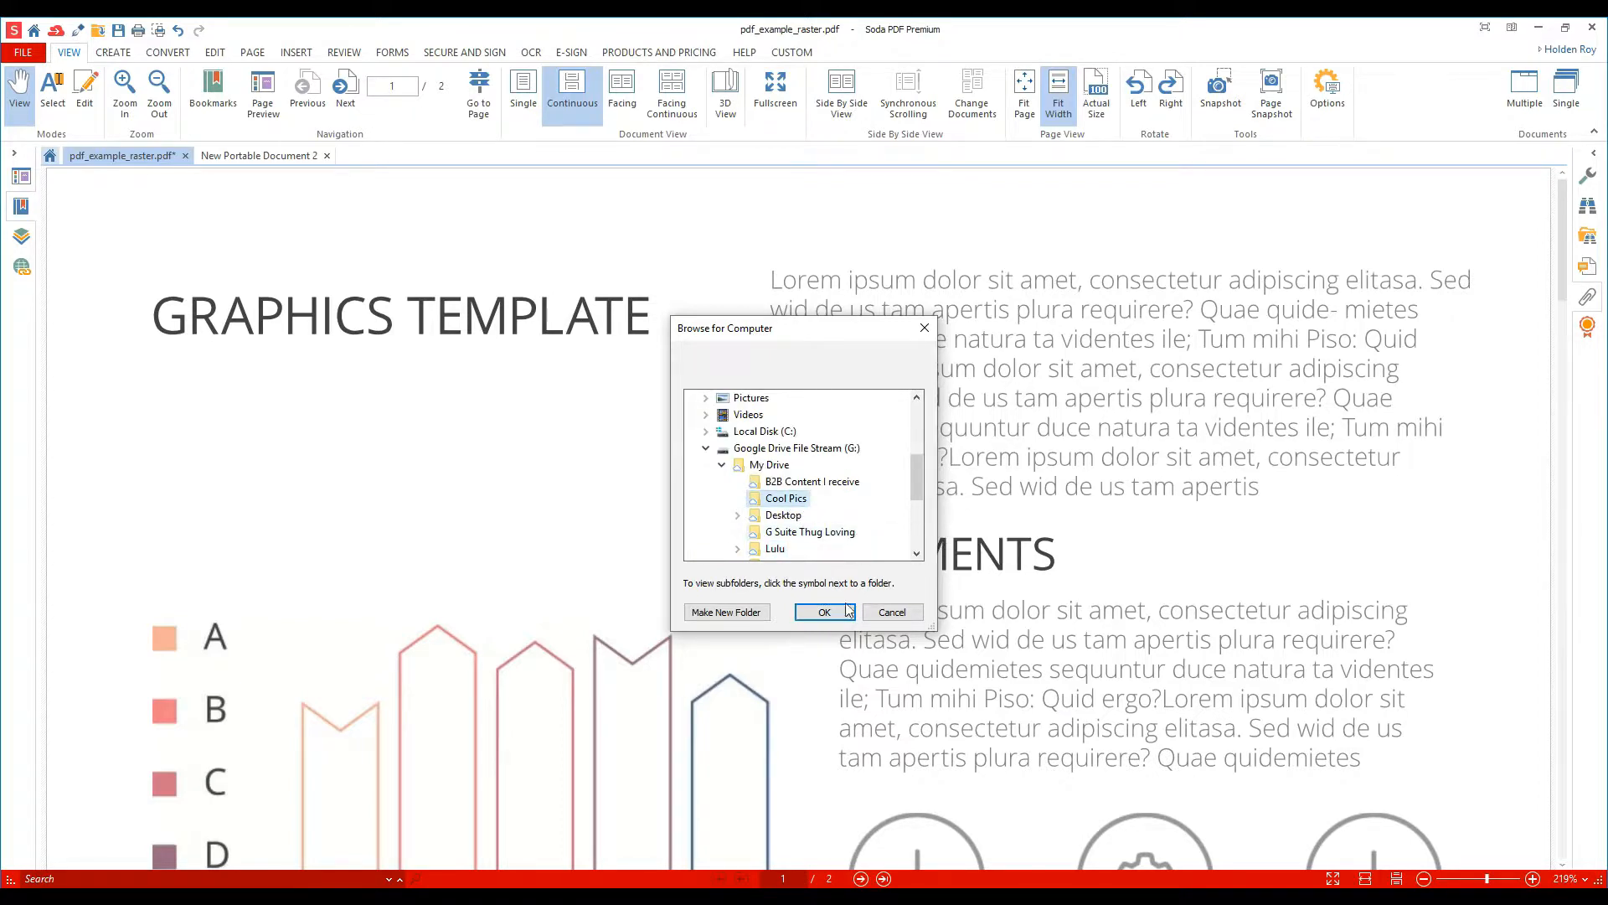
{"action": "left_click", "coordinate": [825, 614]}
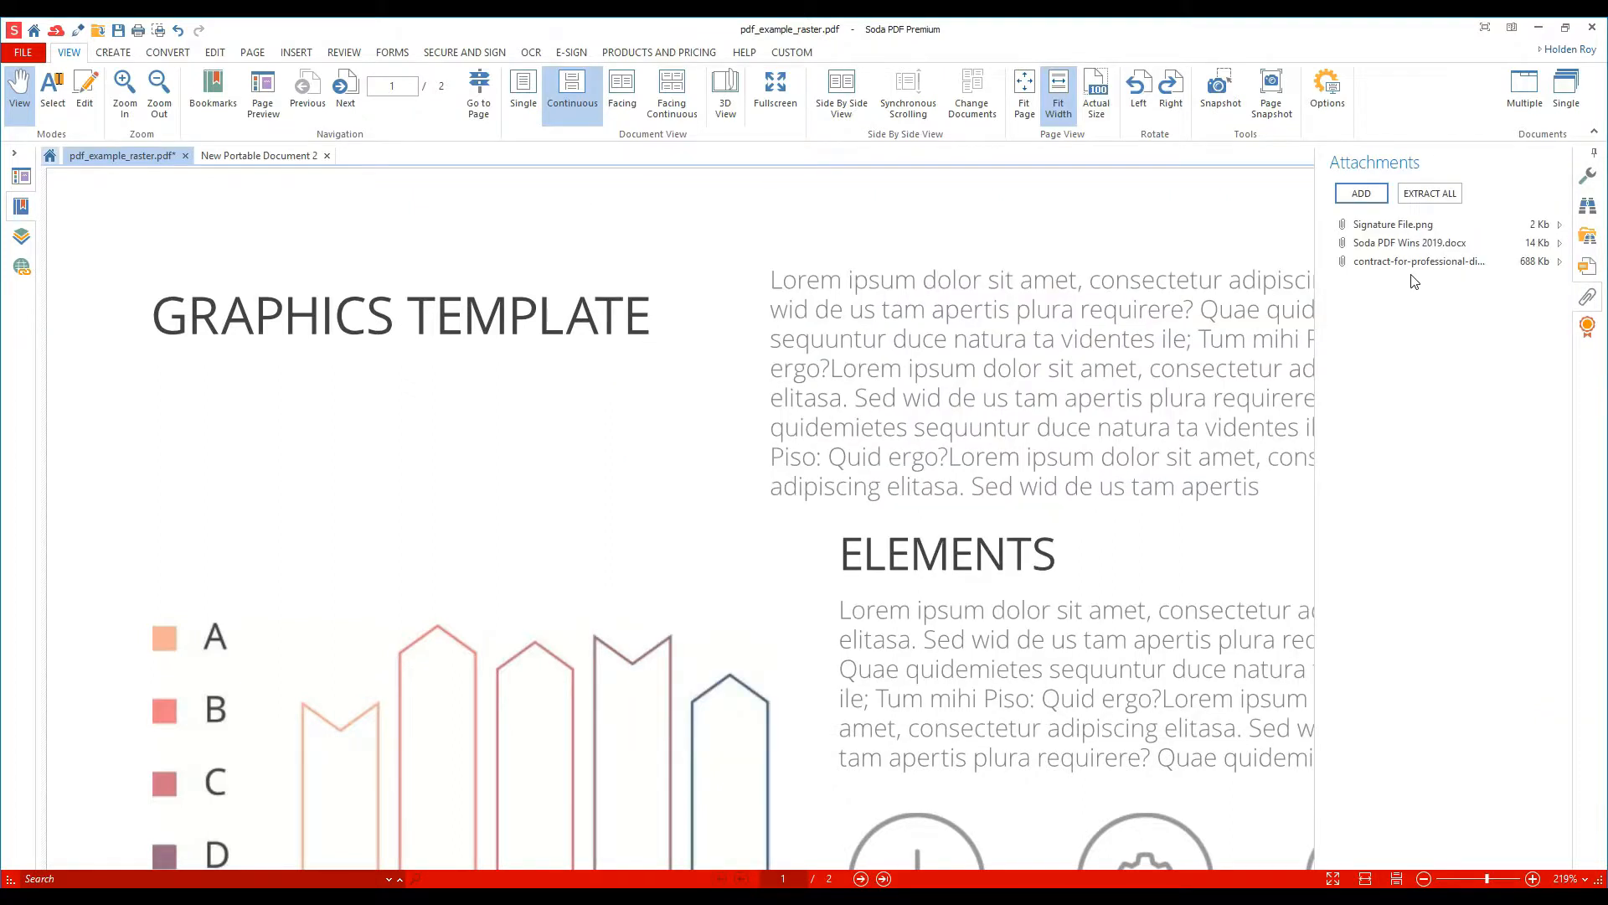
- Open the contract attachment as its own document and save a copy into Cool Pics
{"action": "left_click", "coordinate": [1419, 261]}
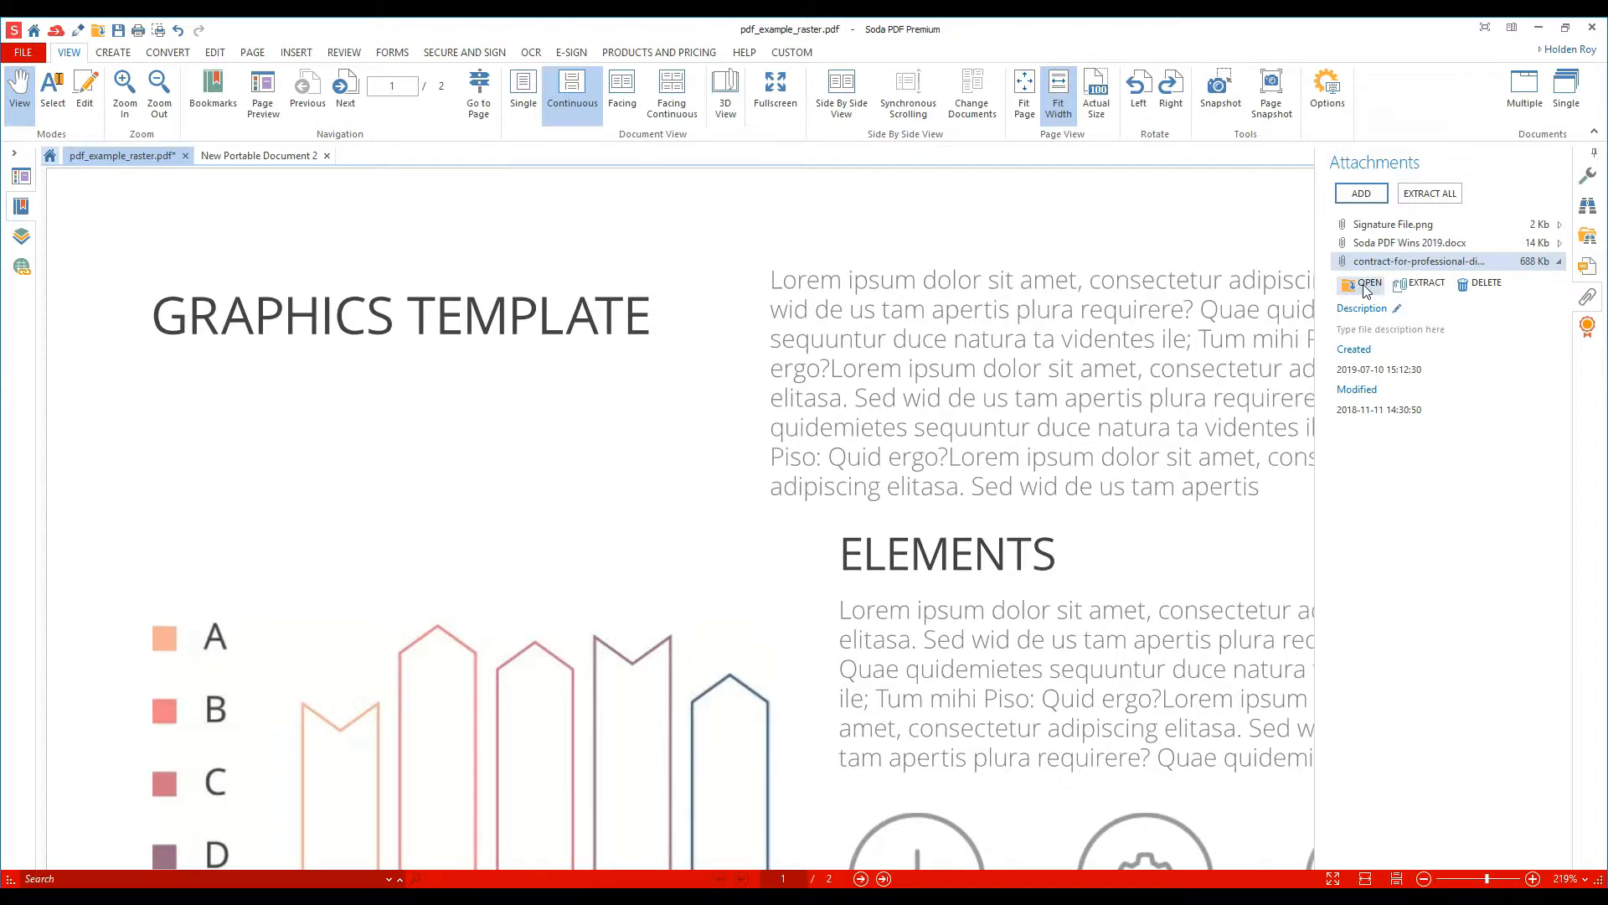
{"action": "left_click", "coordinate": [1369, 283]}
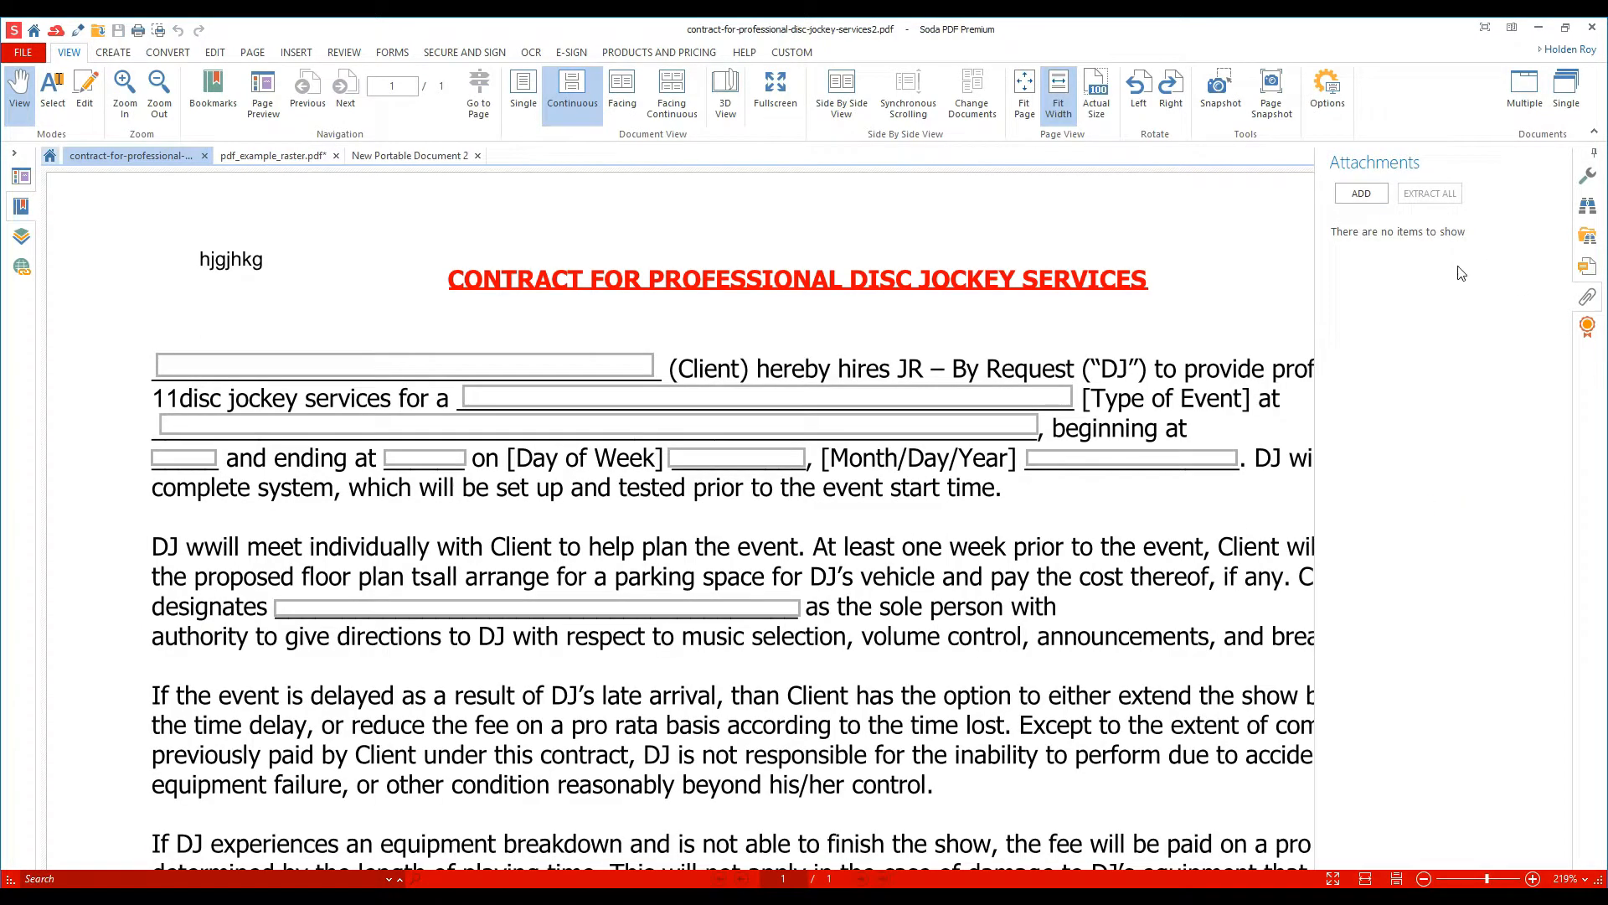
{"action": "left_click", "coordinate": [273, 154]}
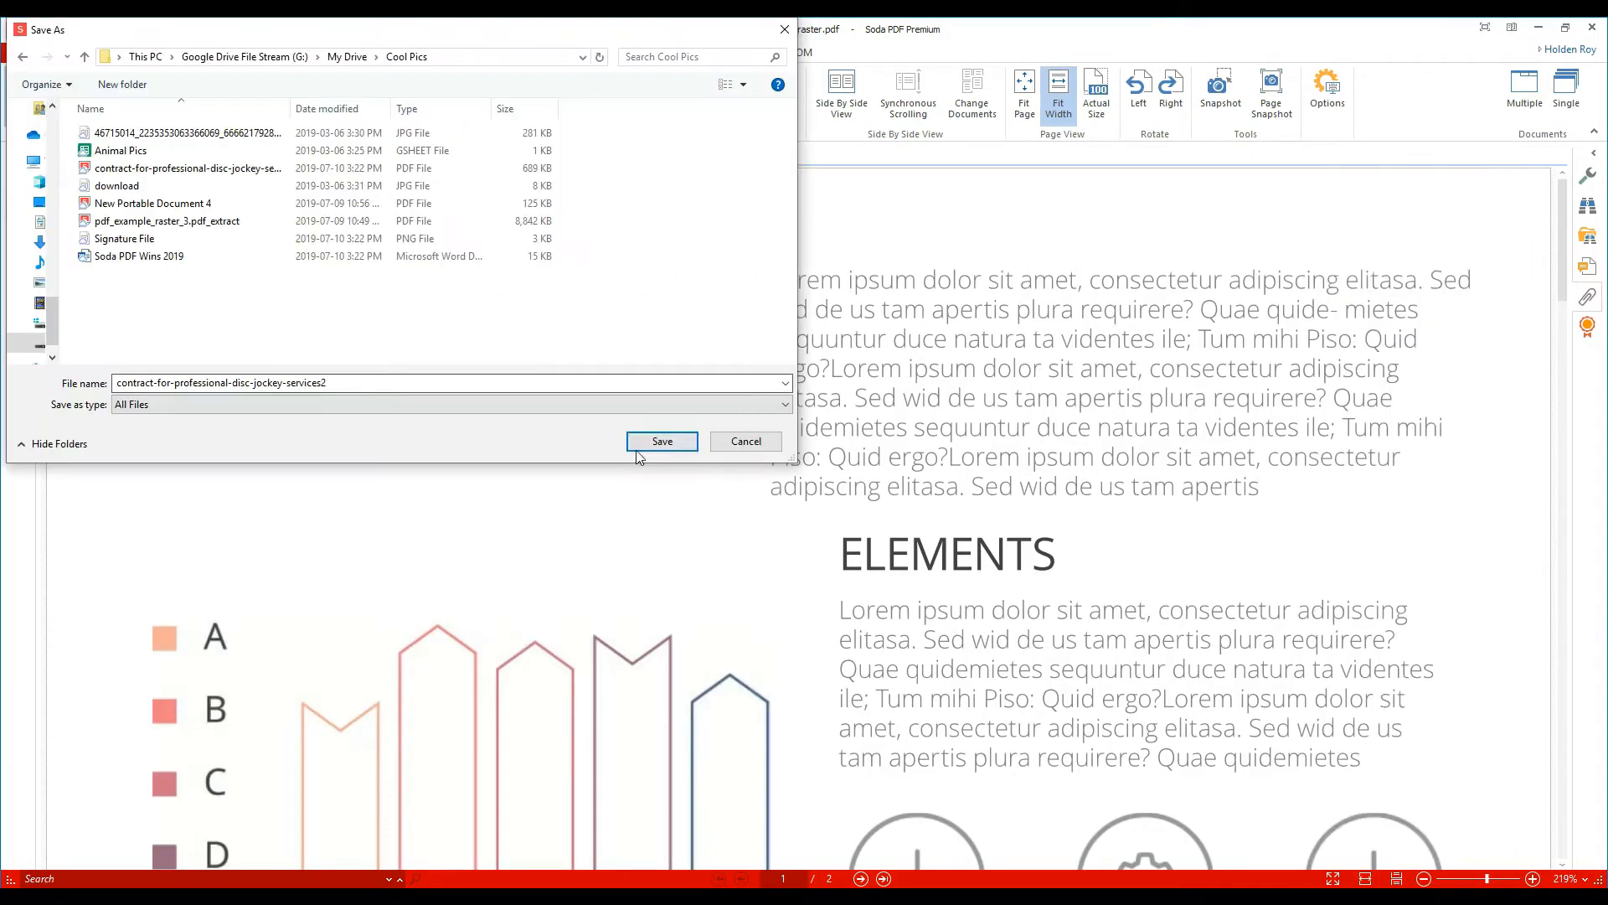
{"action": "left_click", "coordinate": [660, 441]}
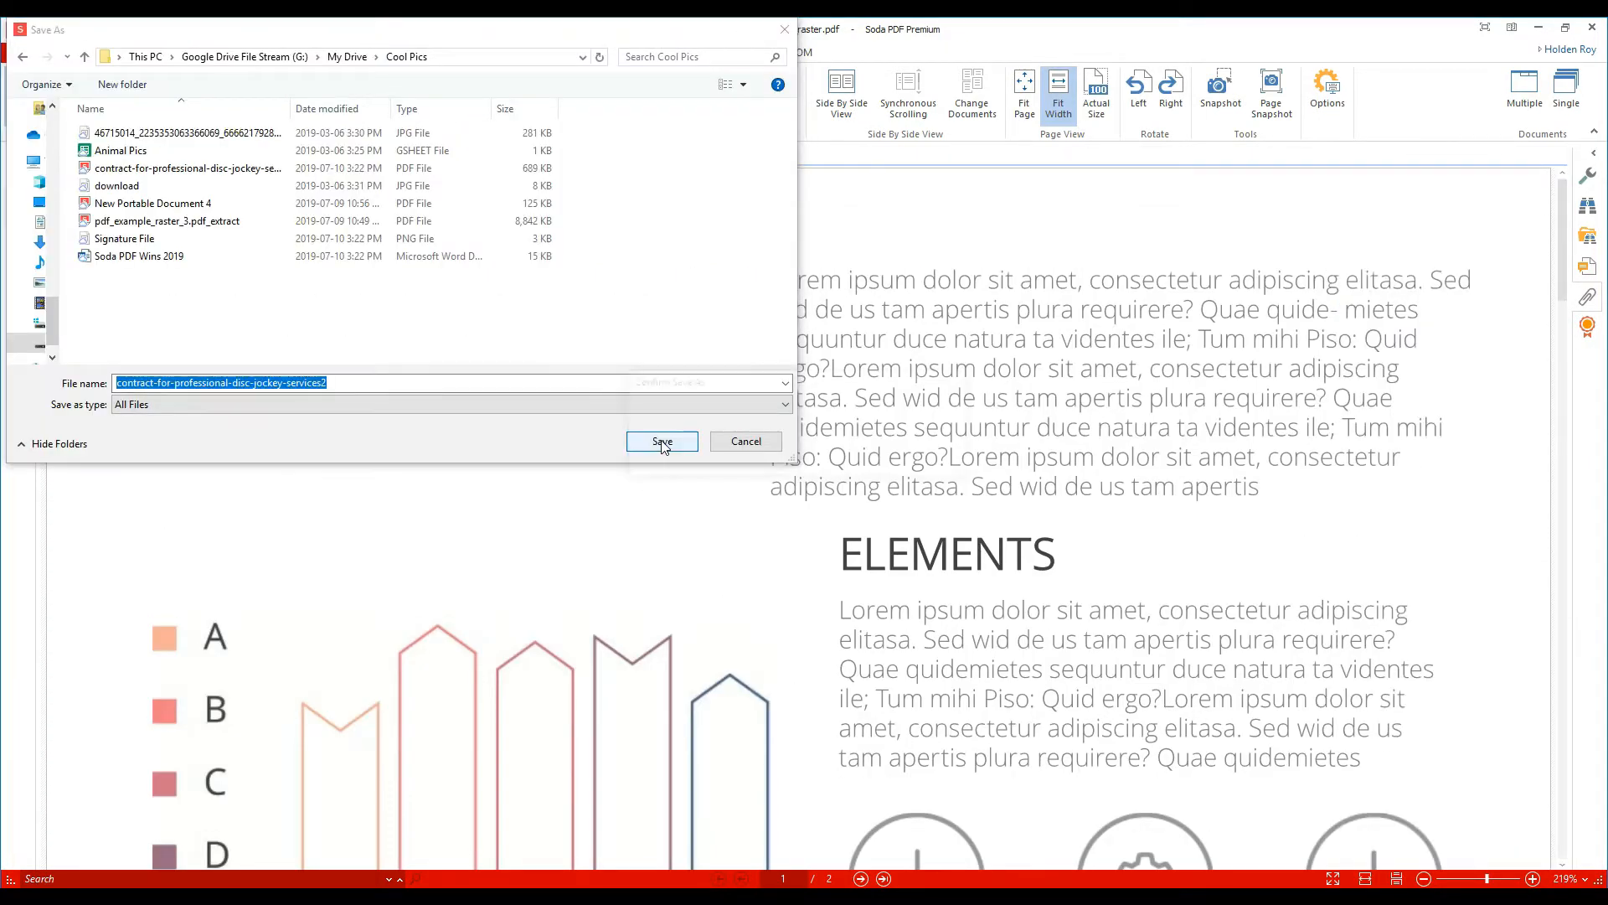
{"action": "left_click", "coordinate": [662, 441]}
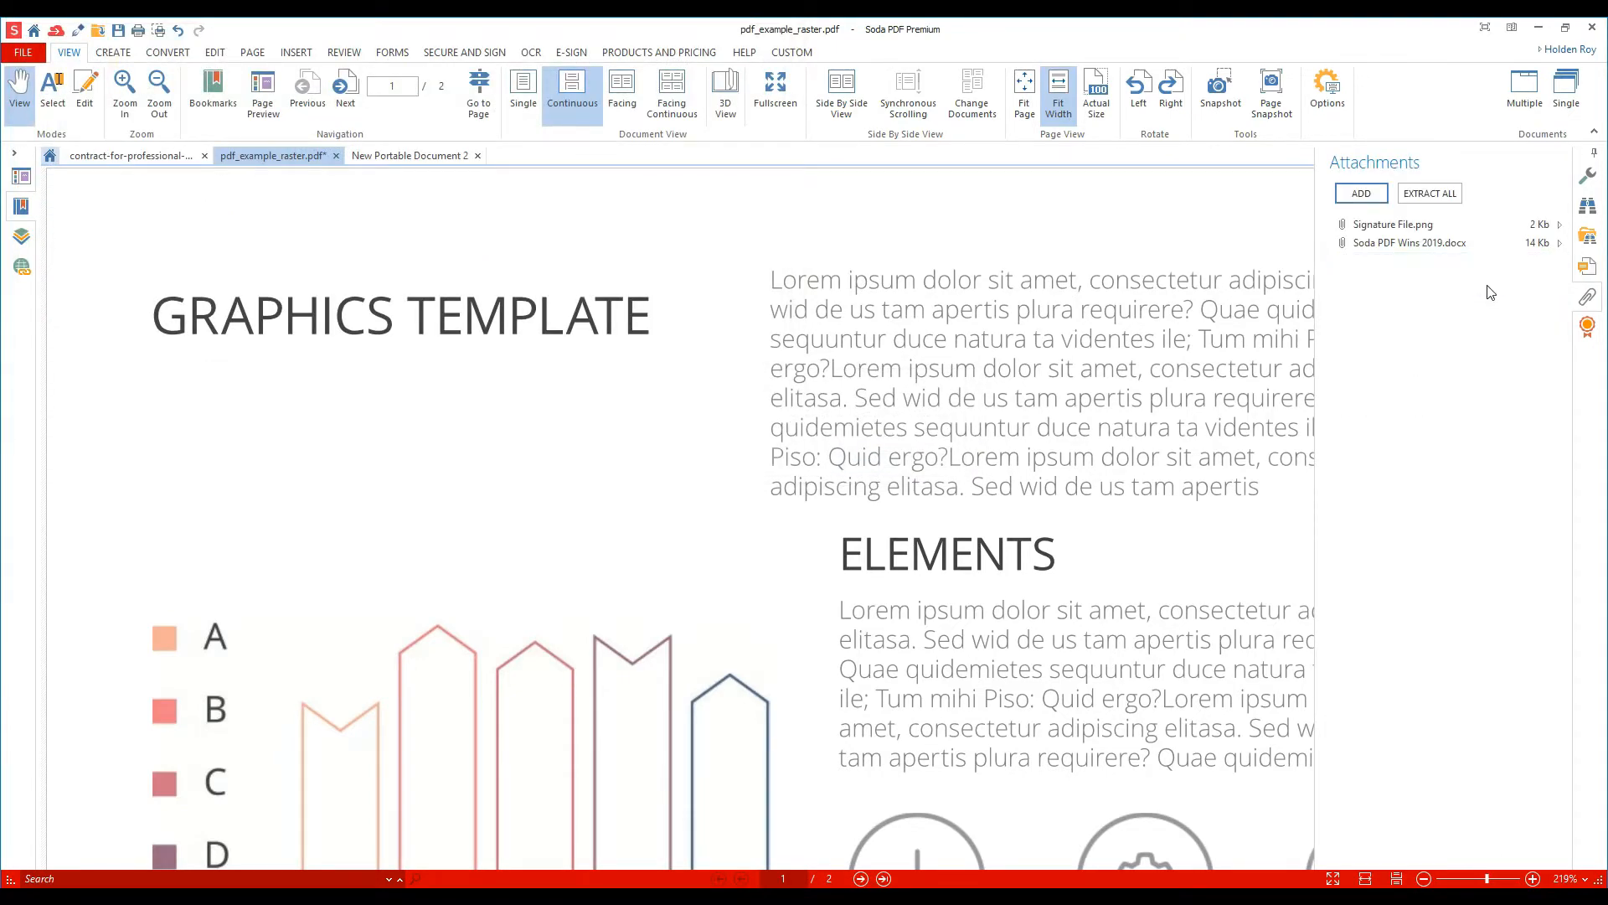
{"action": "mouse_move", "coordinate": [595, 357]}
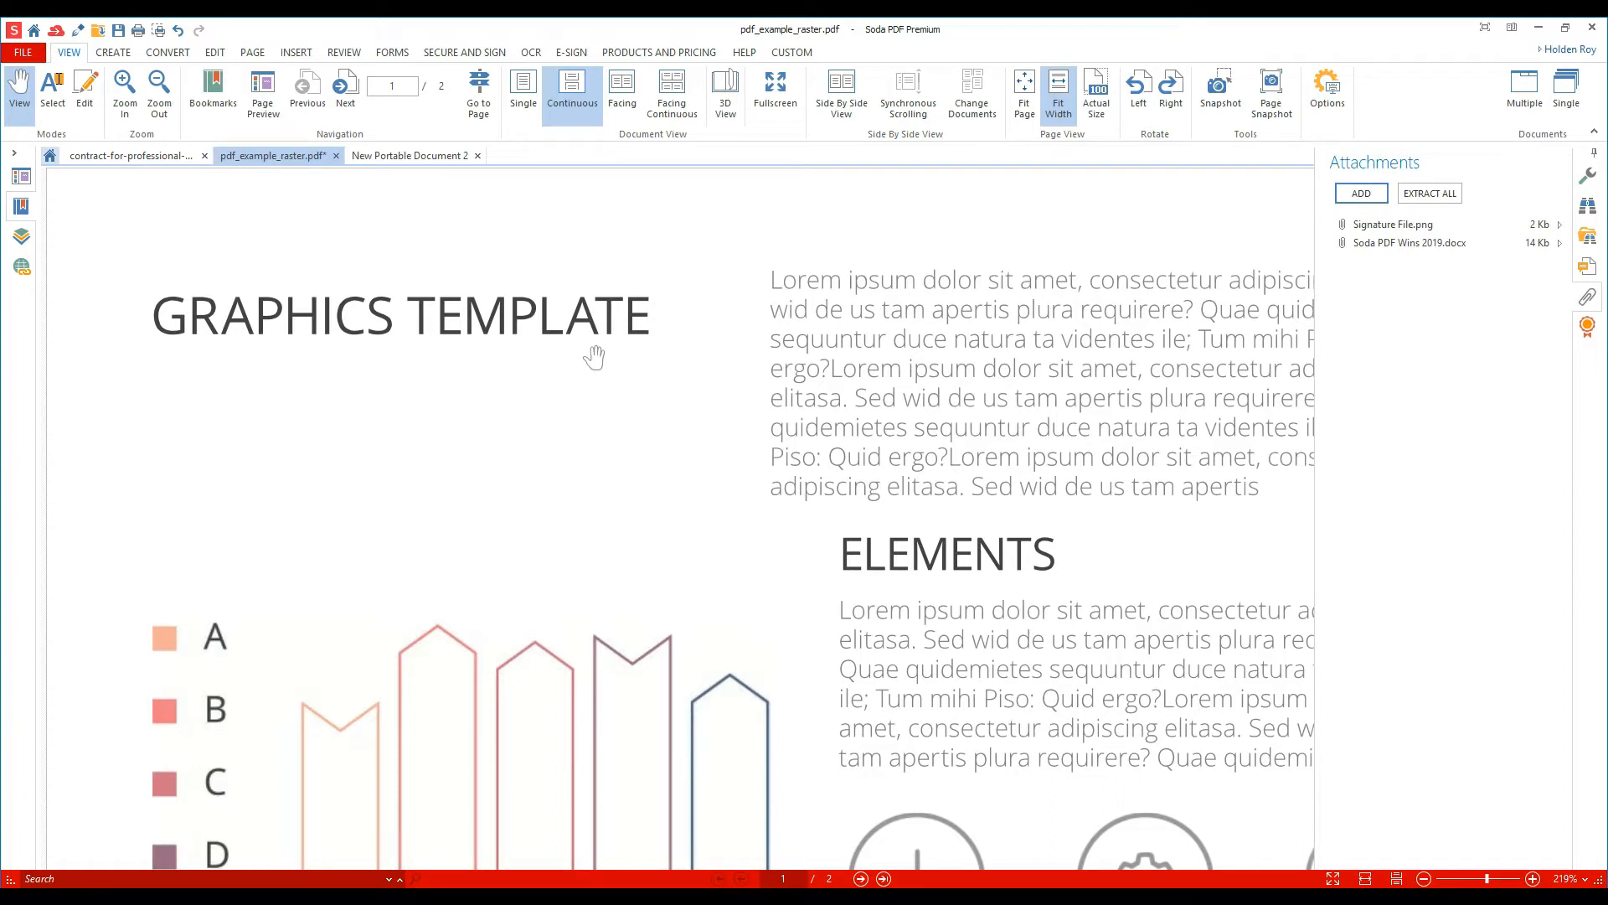